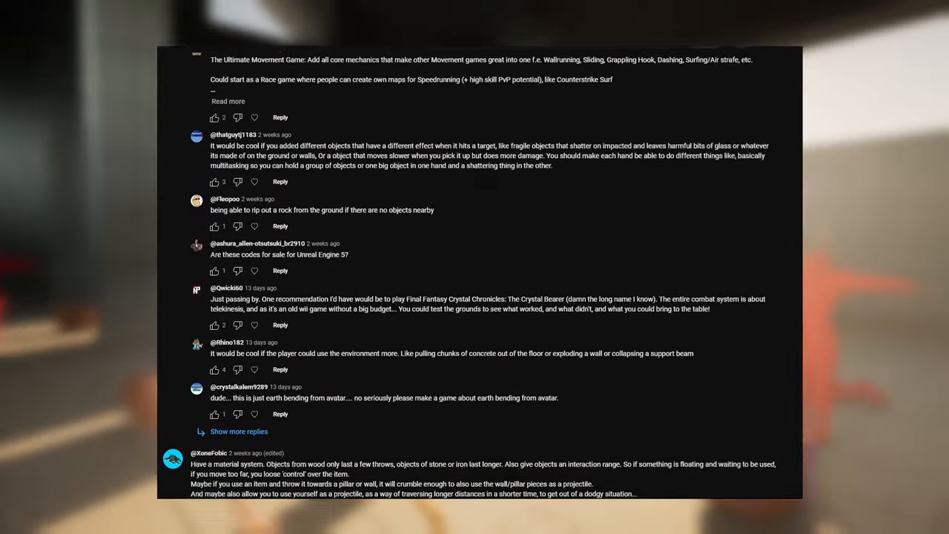
# - Preview an early frame of the attack, then switch to another Attack_Light action
pyautogui.scroll(-3)
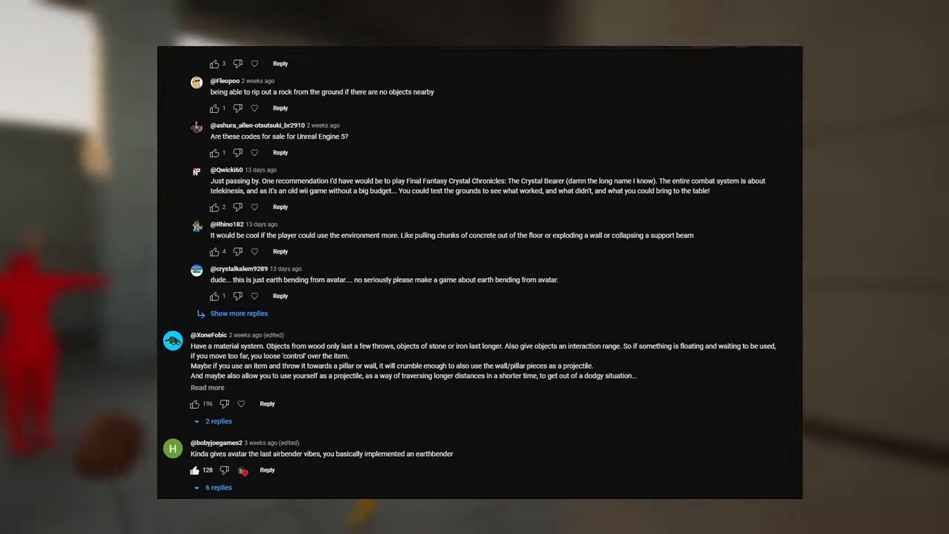
pyautogui.scroll(-3)
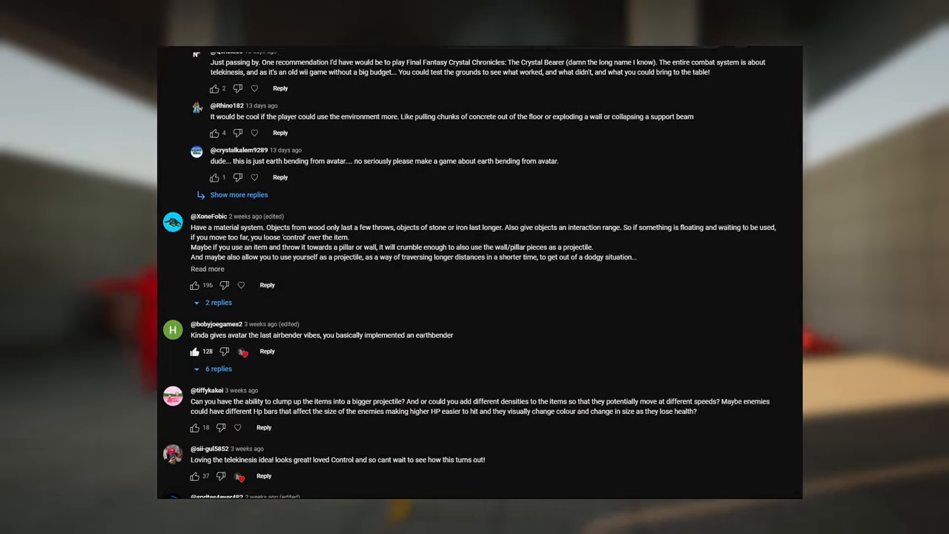
pyautogui.scroll(-3)
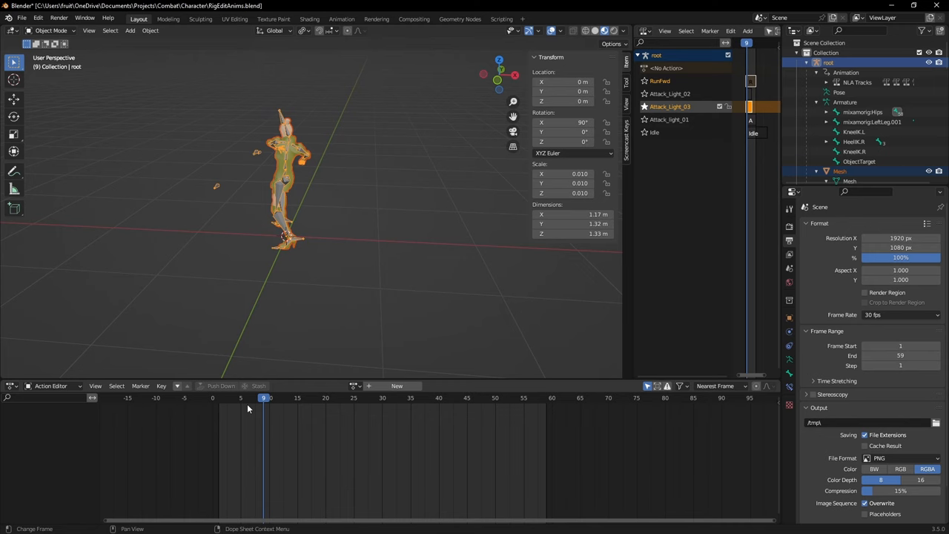
pyautogui.click(358, 397)
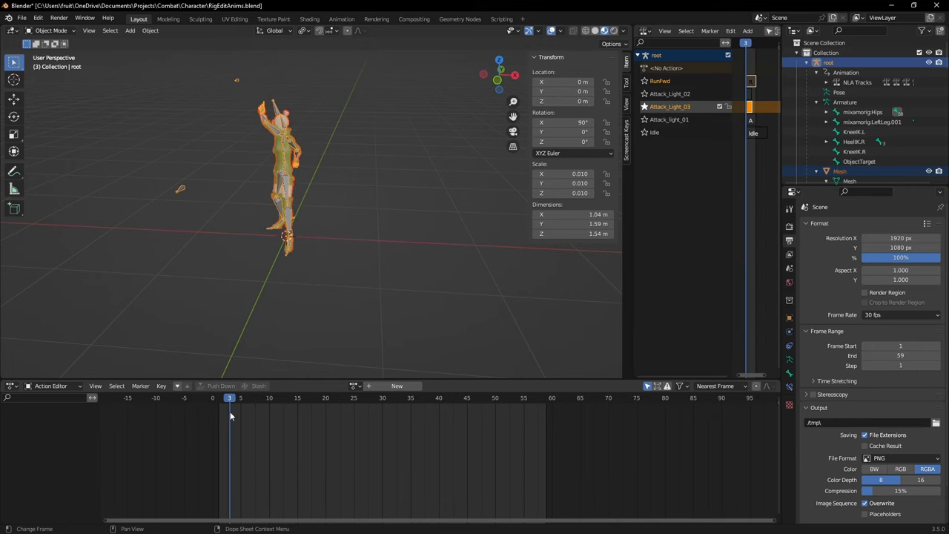
pyautogui.click(224, 397)
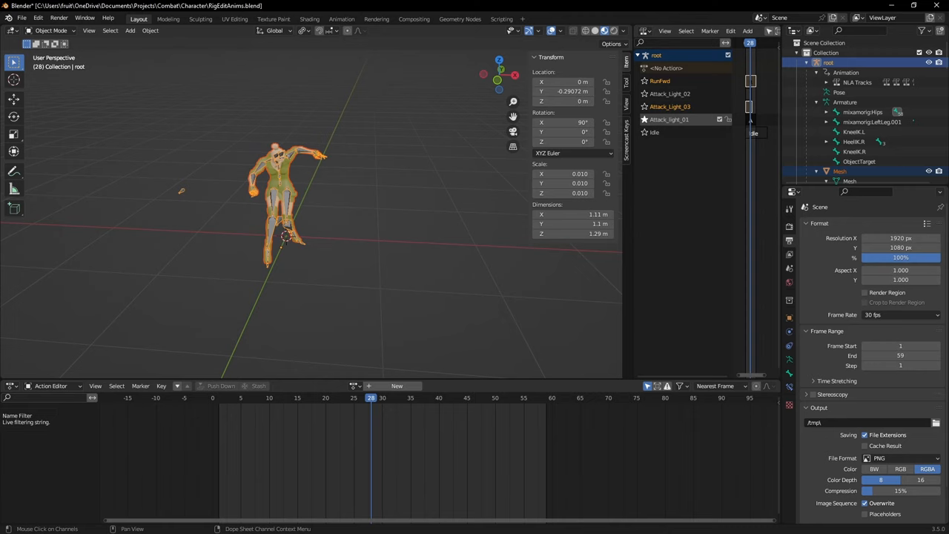
# - Scrub through the light attack poses and check the pose at two mid-attack frames
pyautogui.moveTo(189, 174); pyautogui.dragTo(207, 207)
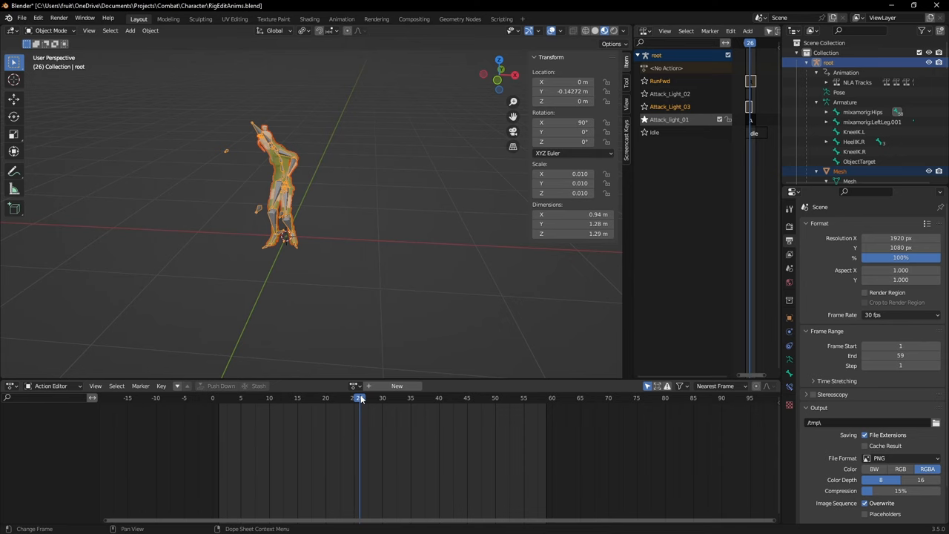
pyautogui.click(308, 398)
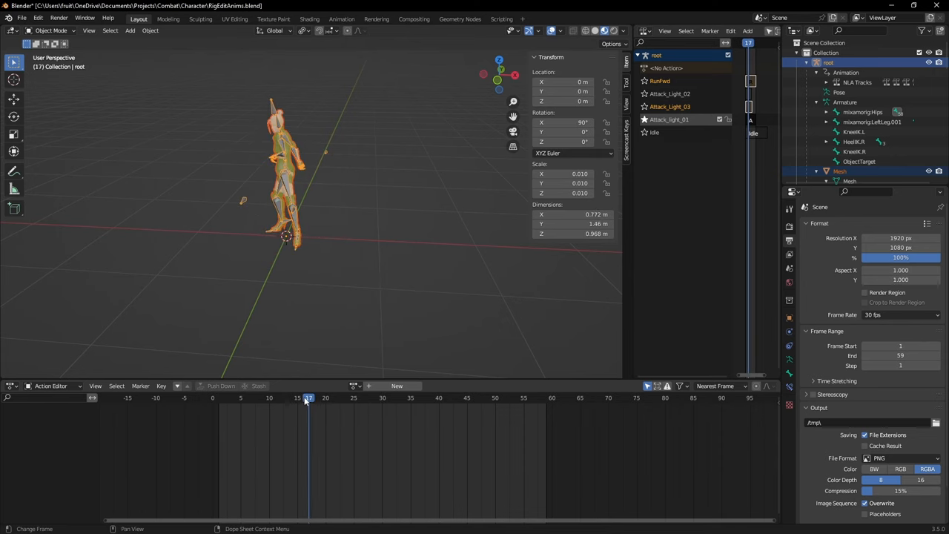
pyautogui.click(365, 397)
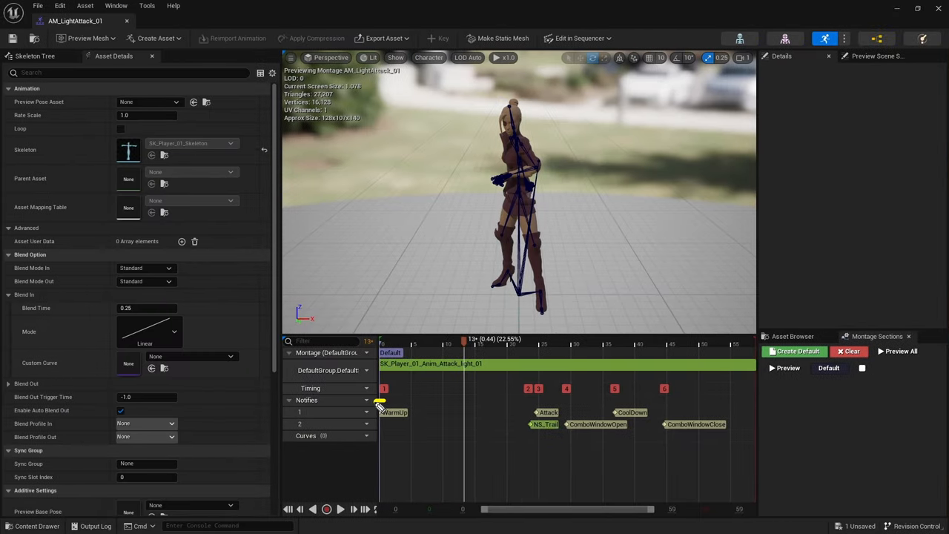
pyautogui.click(393, 412)
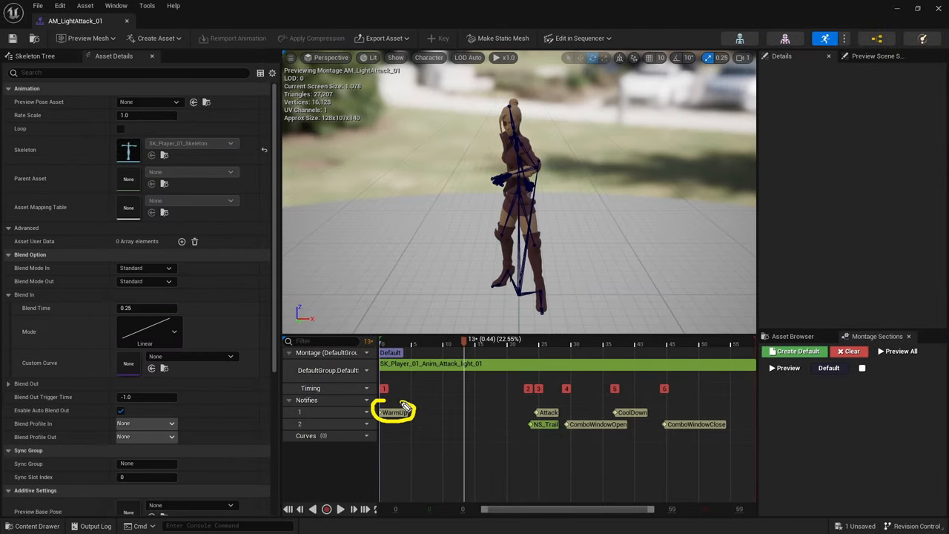
pyautogui.moveTo(497, 418)
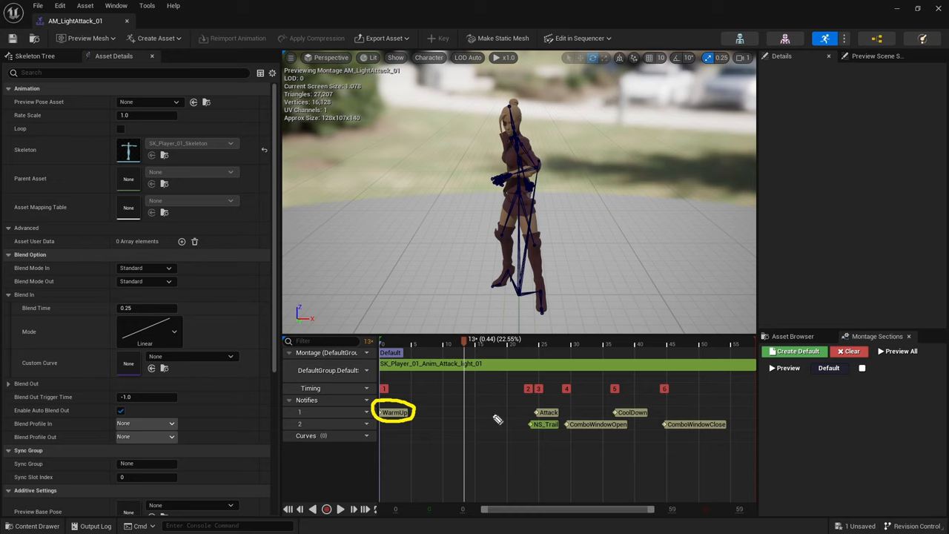
pyautogui.moveTo(475, 417)
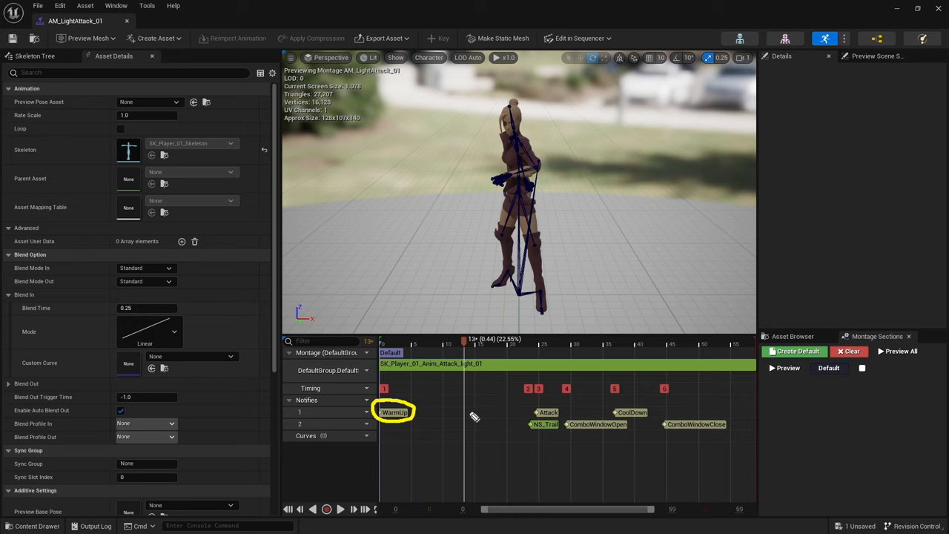
pyautogui.moveTo(398, 406)
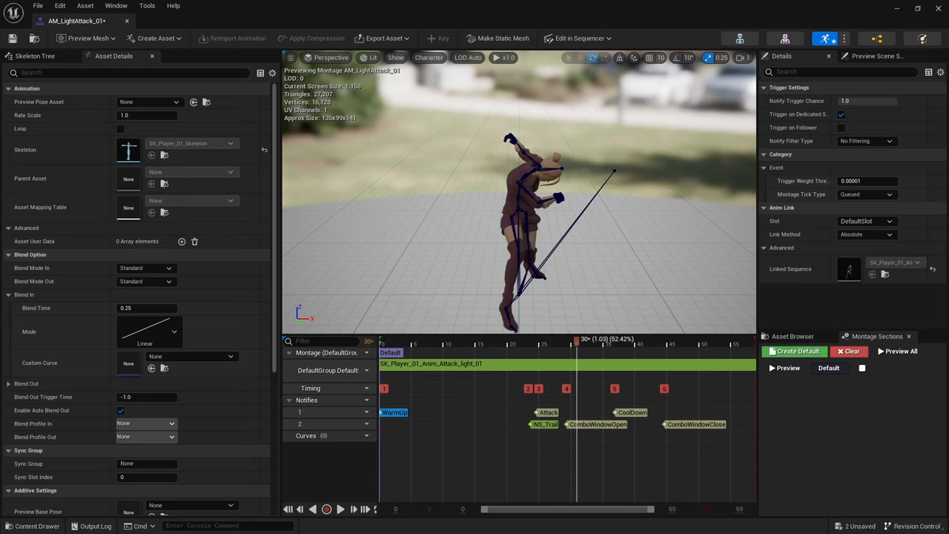
pyautogui.moveTo(571, 418)
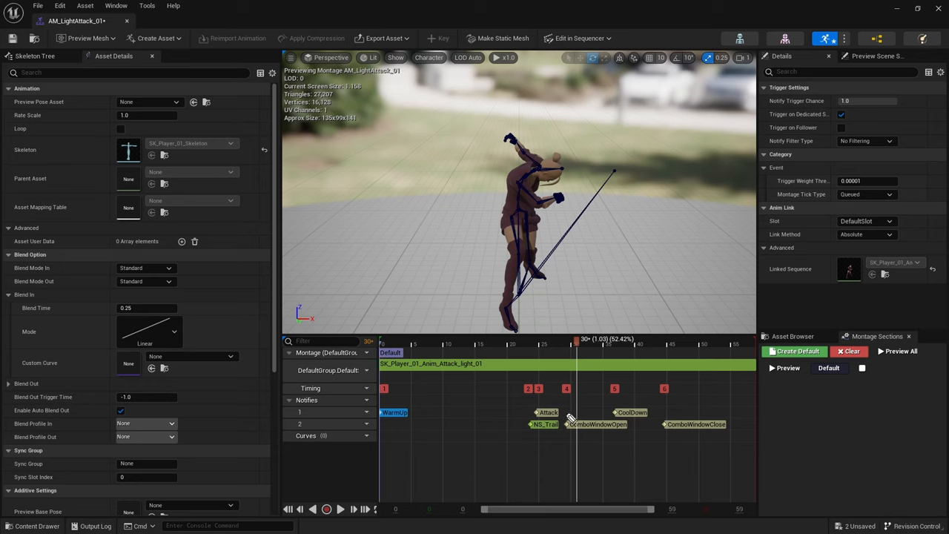
# - Select the combo window opening notify to show its trigger and event settings
pyautogui.click(596, 423)
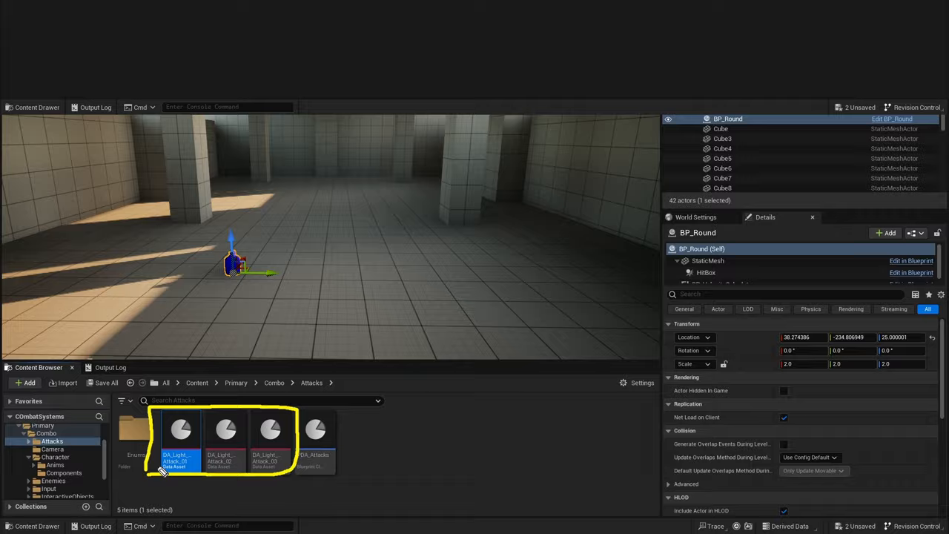
# - Open DA_Light_Attack_01 showing its next attack, montage, damage, play rate and knockback
pyautogui.doubleClick(180, 430)
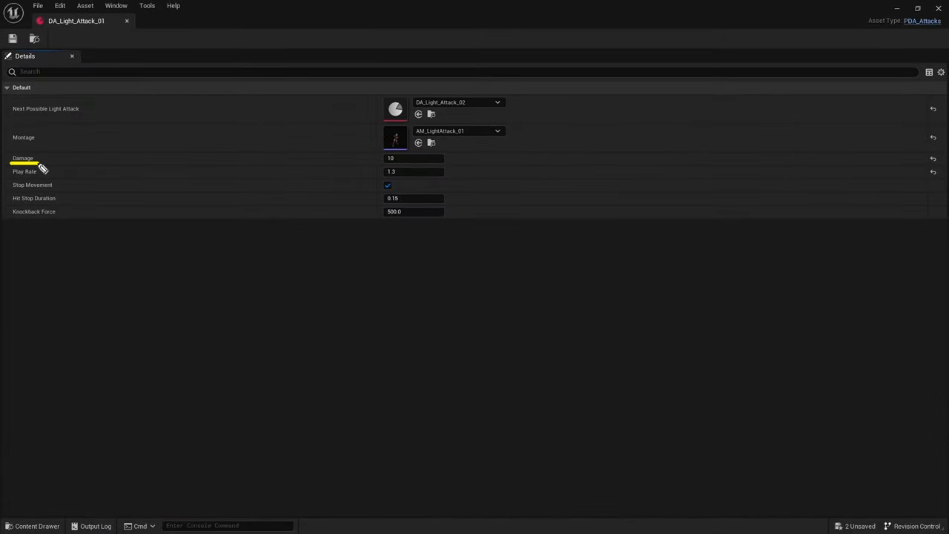